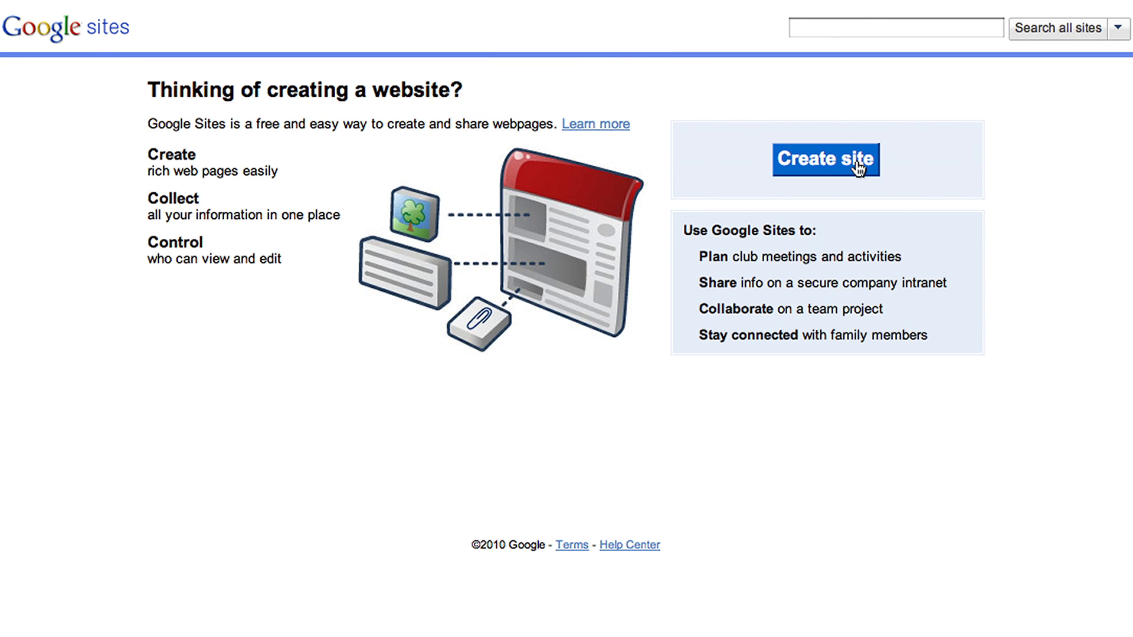
Step: Create a new site from the Corp Intranet template and retitle its home page 'AltoStrat Home'
click(826, 160)
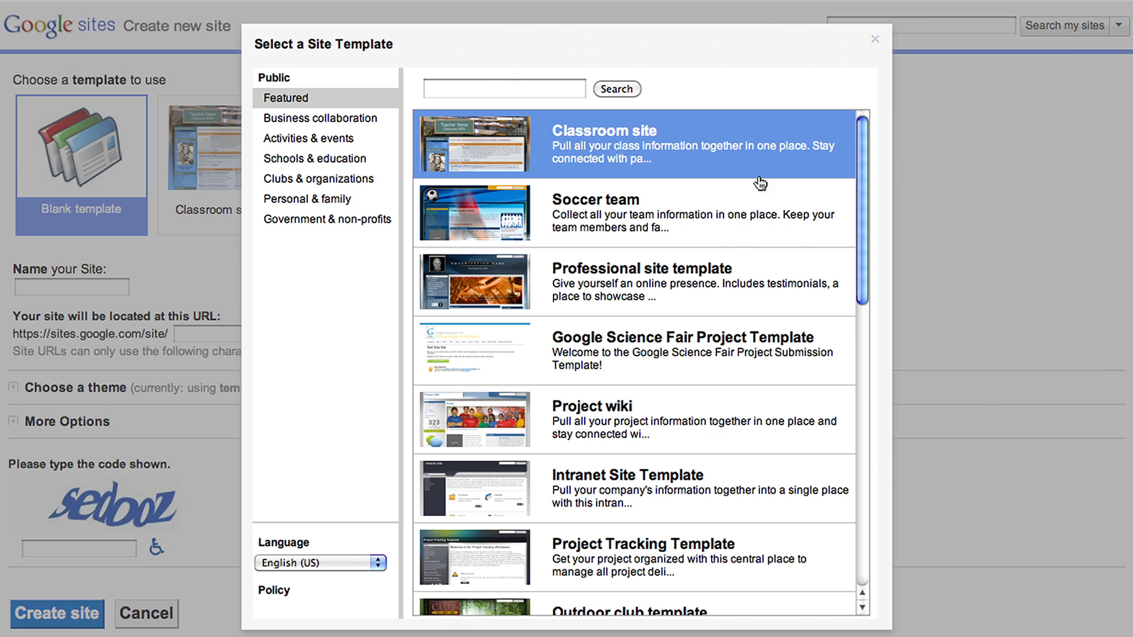
click(627, 475)
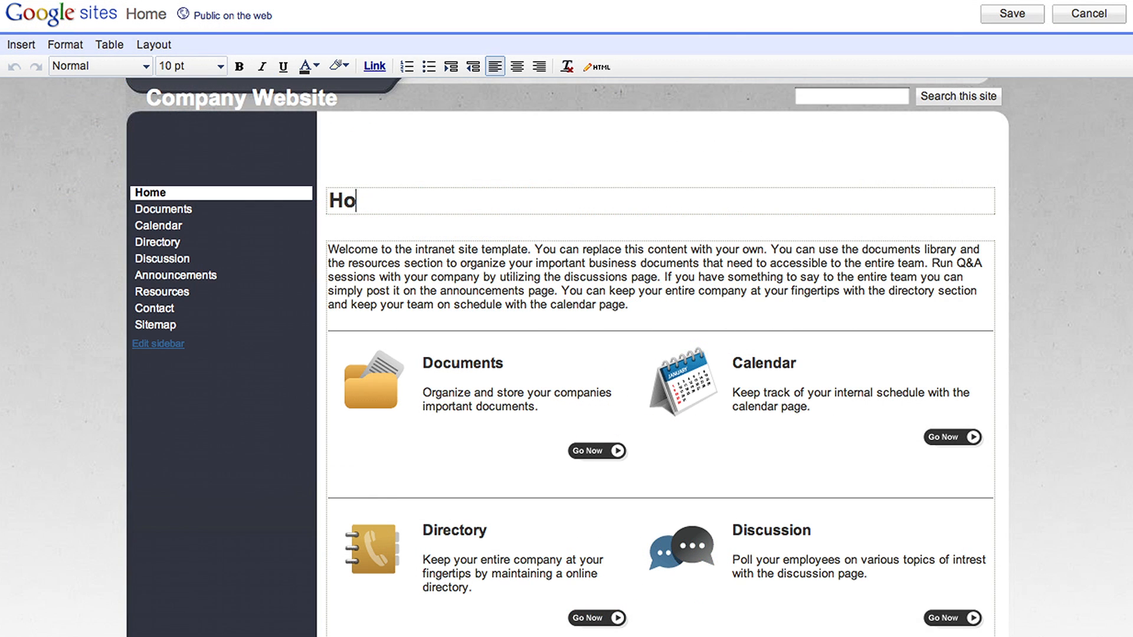
text(AltoSt)
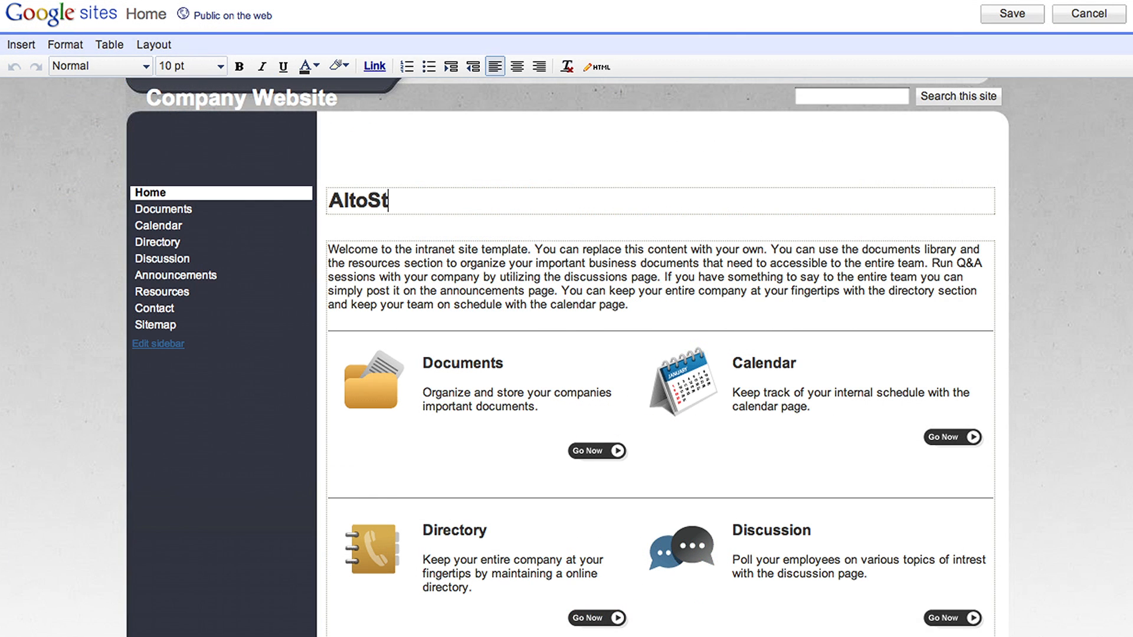
text(rat Home)
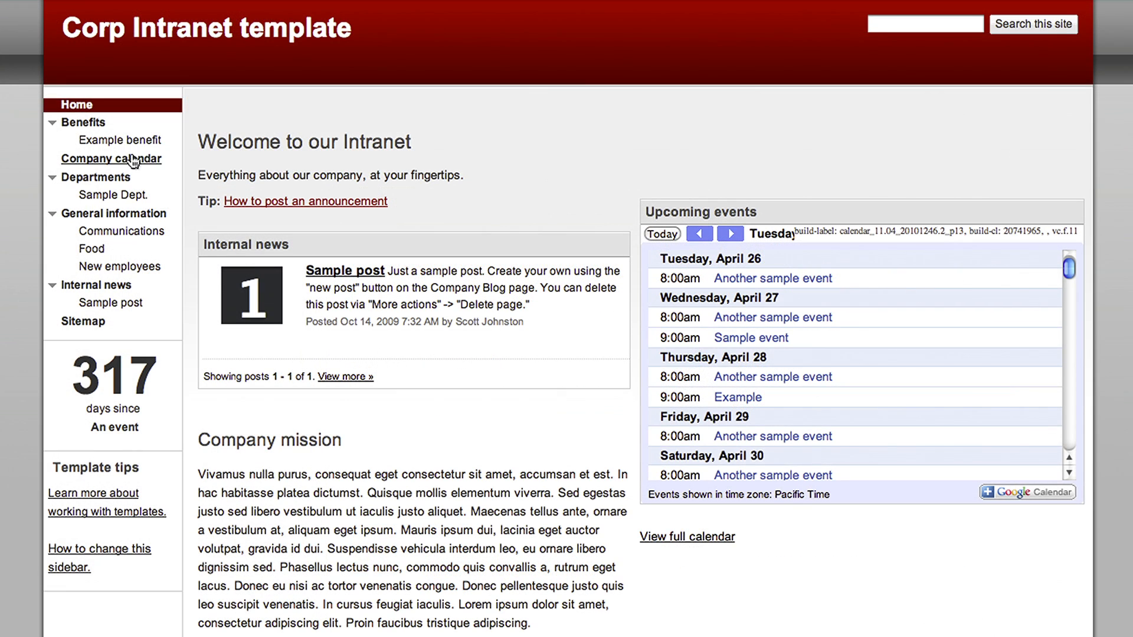
click(119, 139)
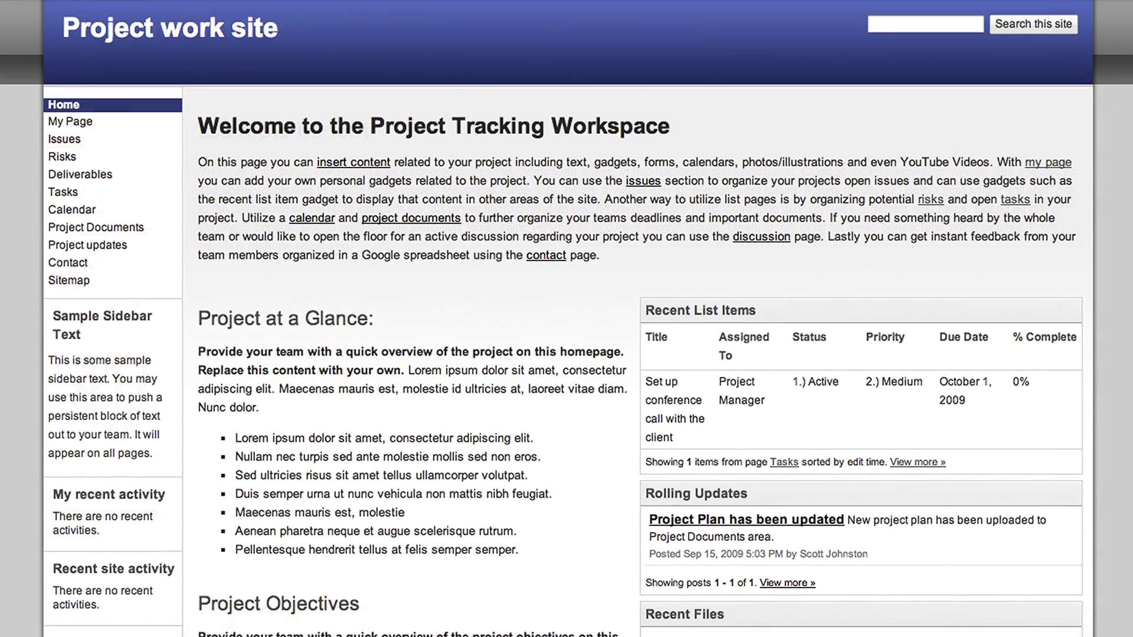
Step: Browse the project site's Project Documents, Deliverables and Tasks pages
click(96, 228)
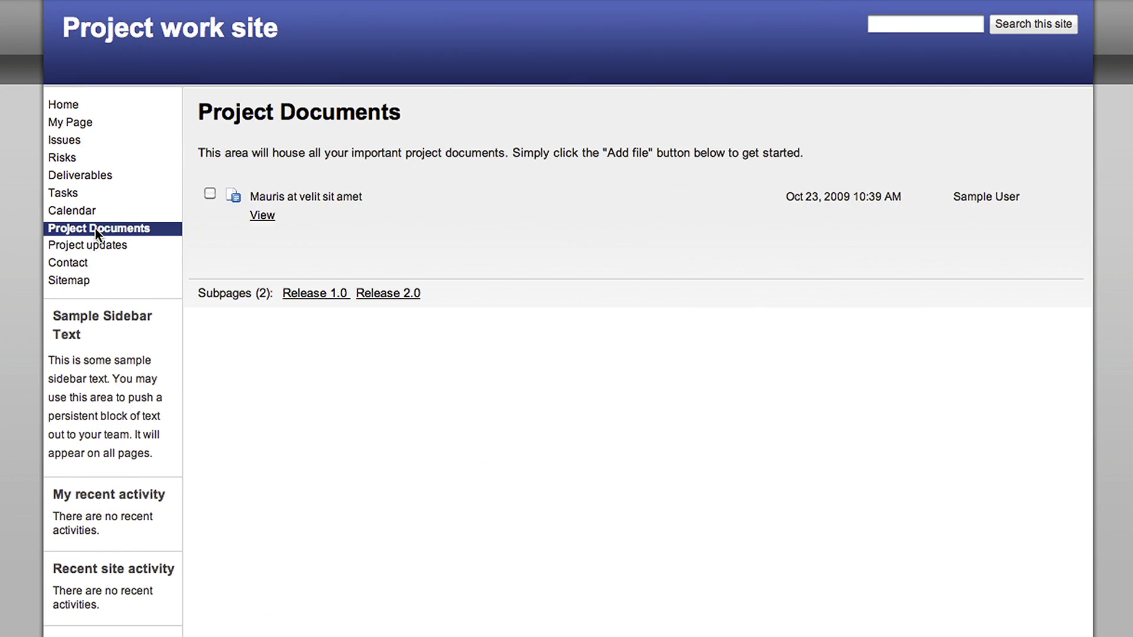
click(80, 175)
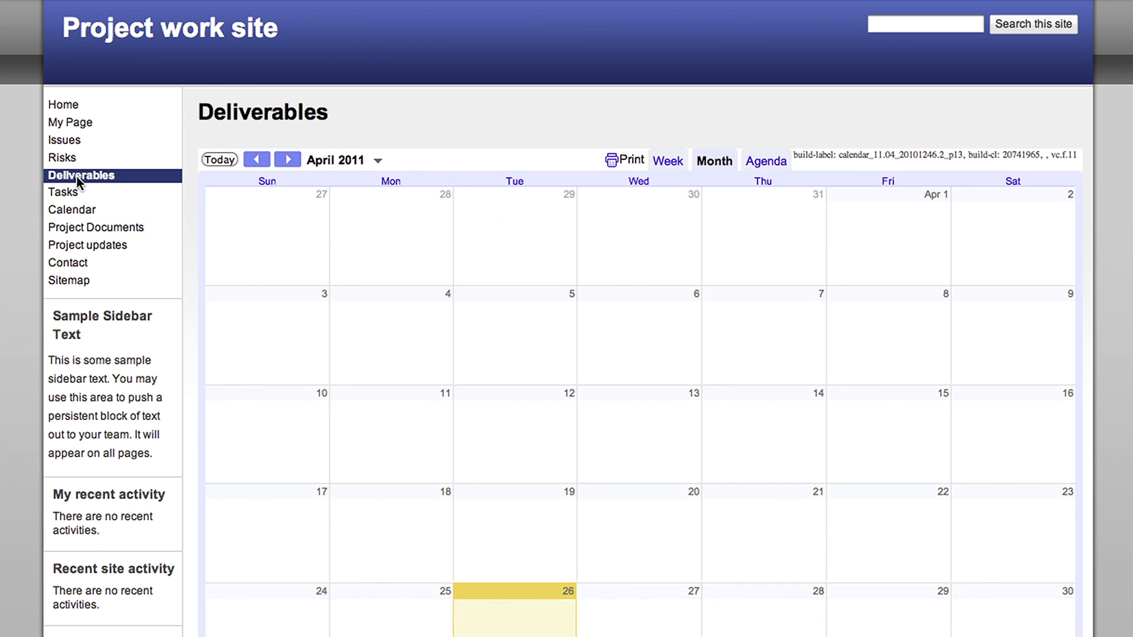
click(63, 192)
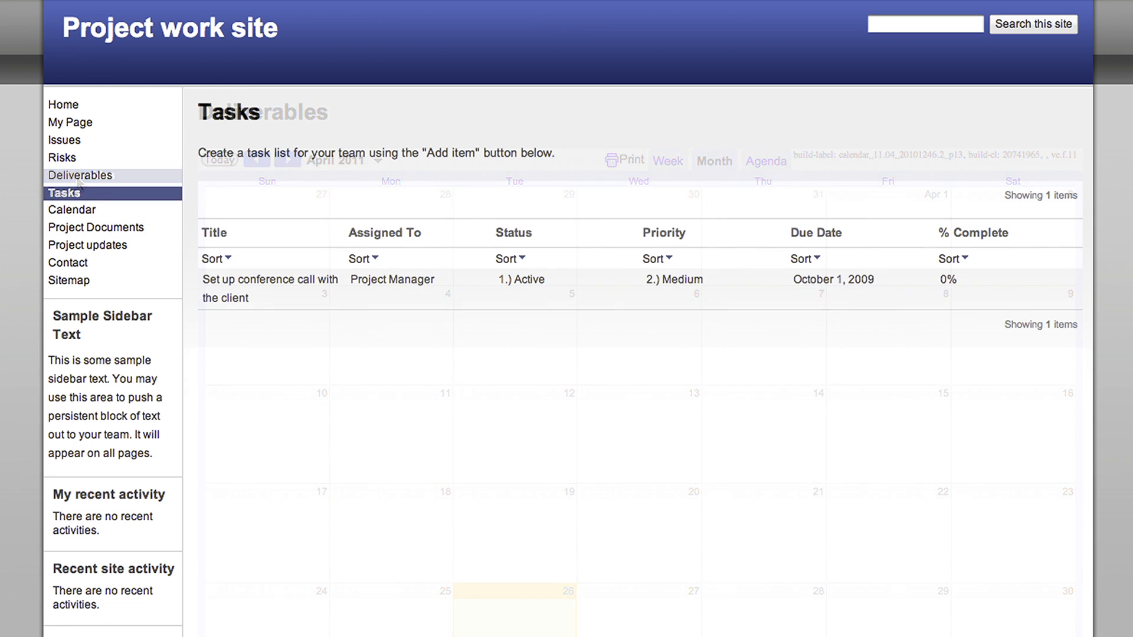